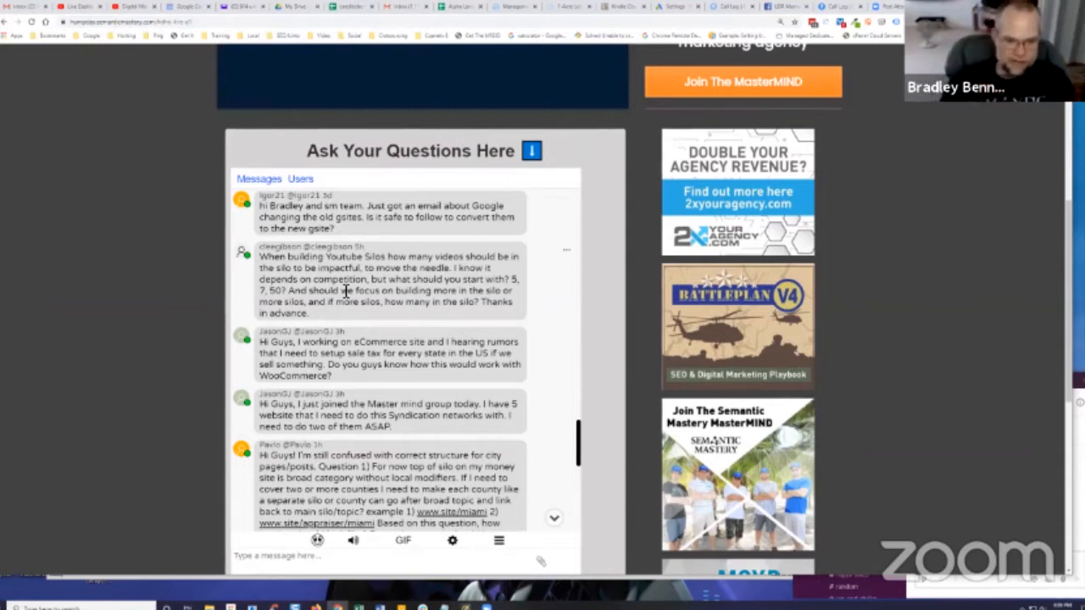
mouse_move(118, 296)
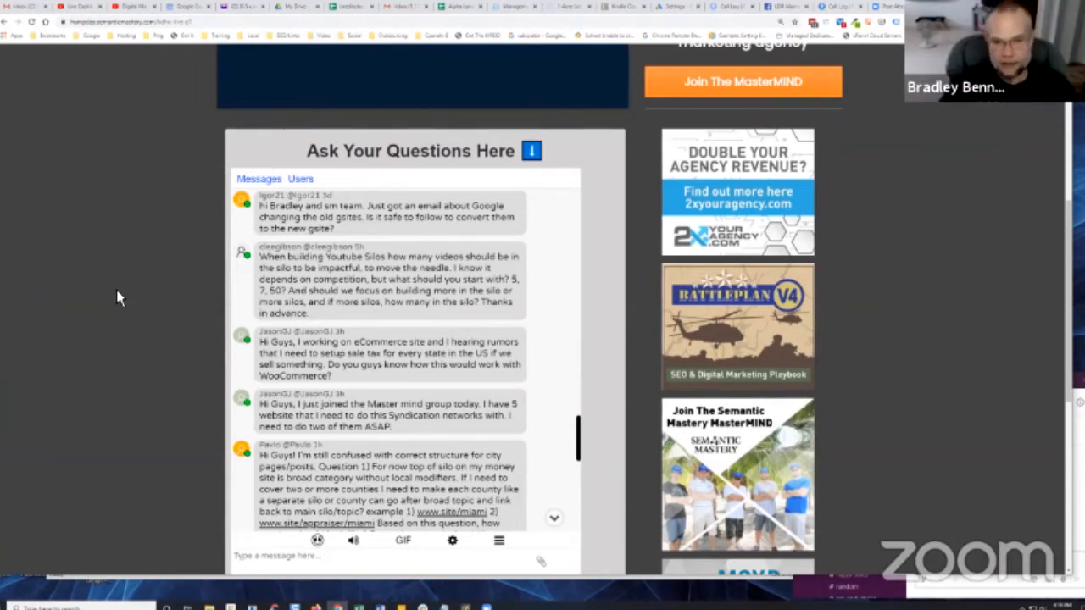
mouse_move(185, 127)
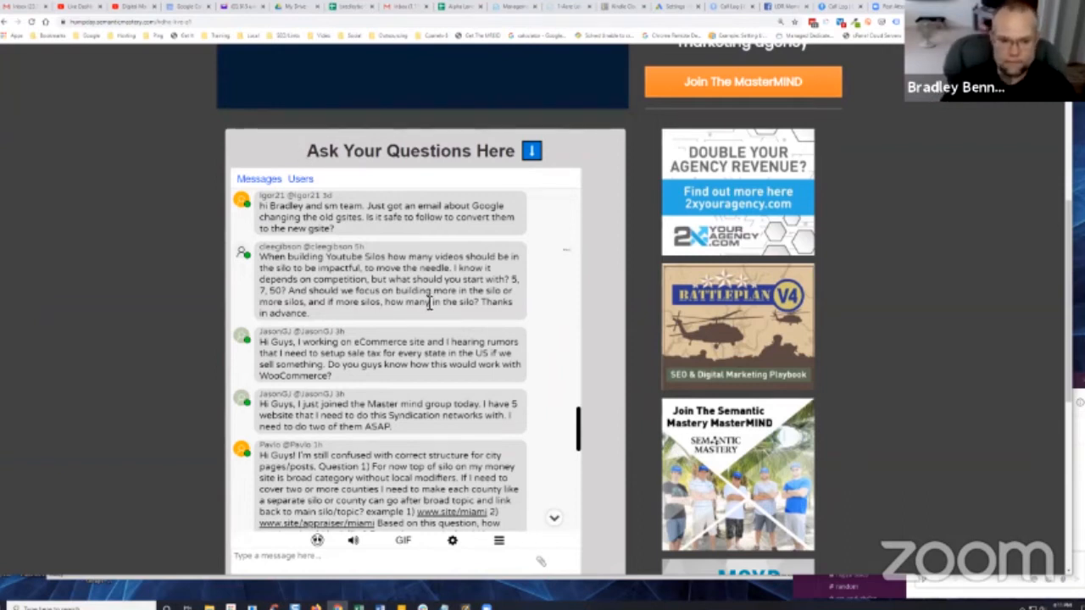
mouse_move(377, 316)
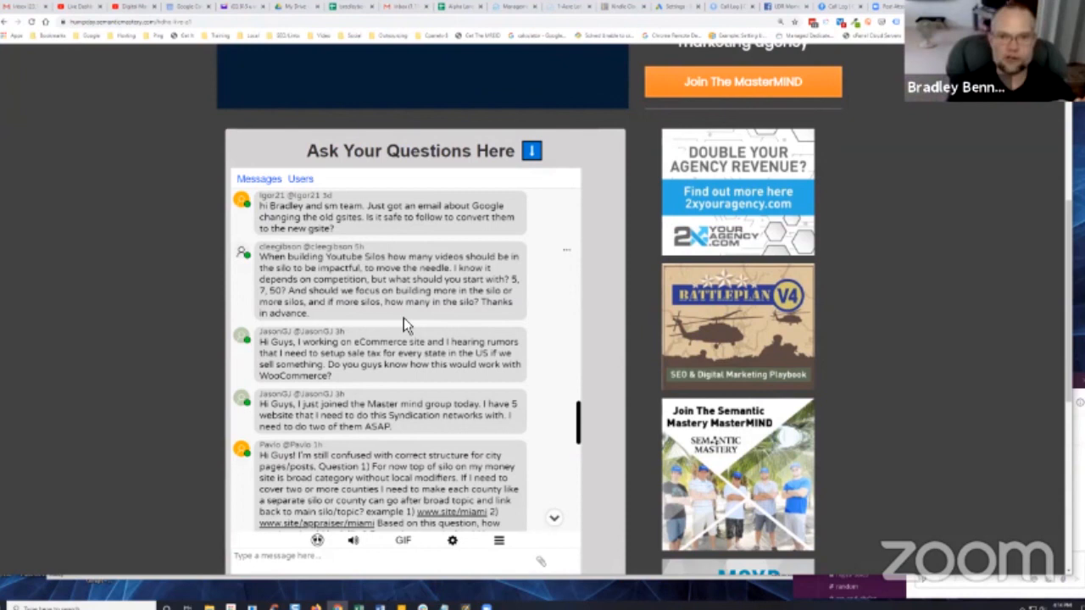
mouse_move(400, 281)
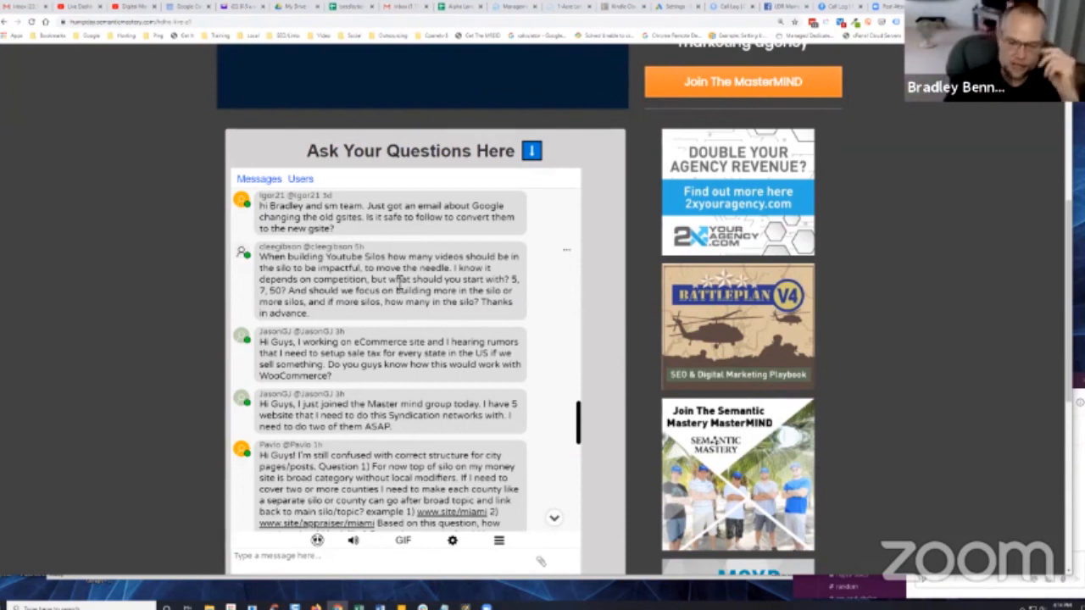
mouse_move(153, 295)
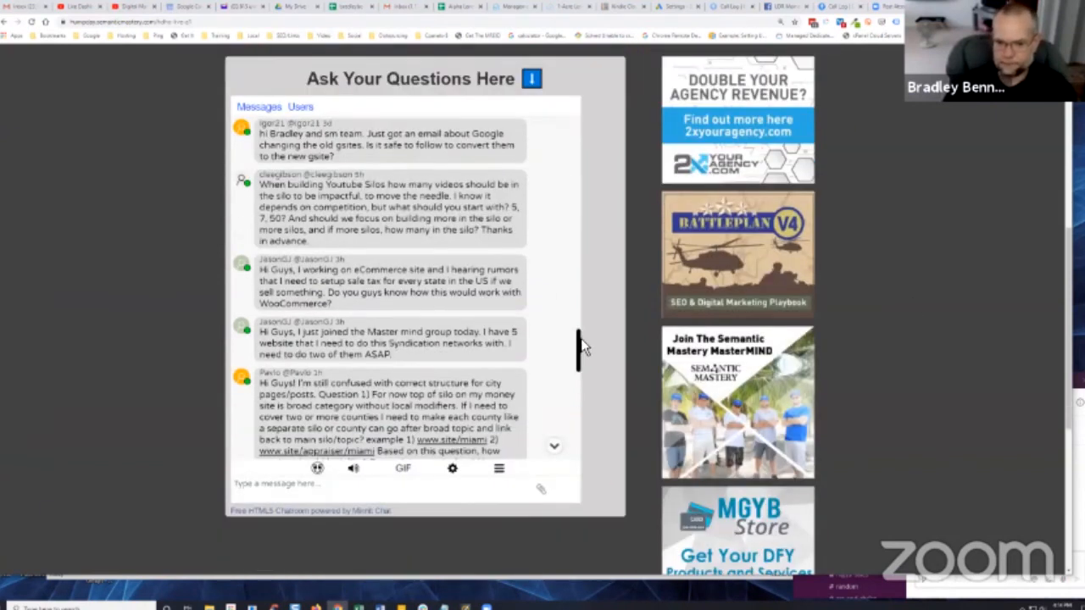
scroll("down", 3)
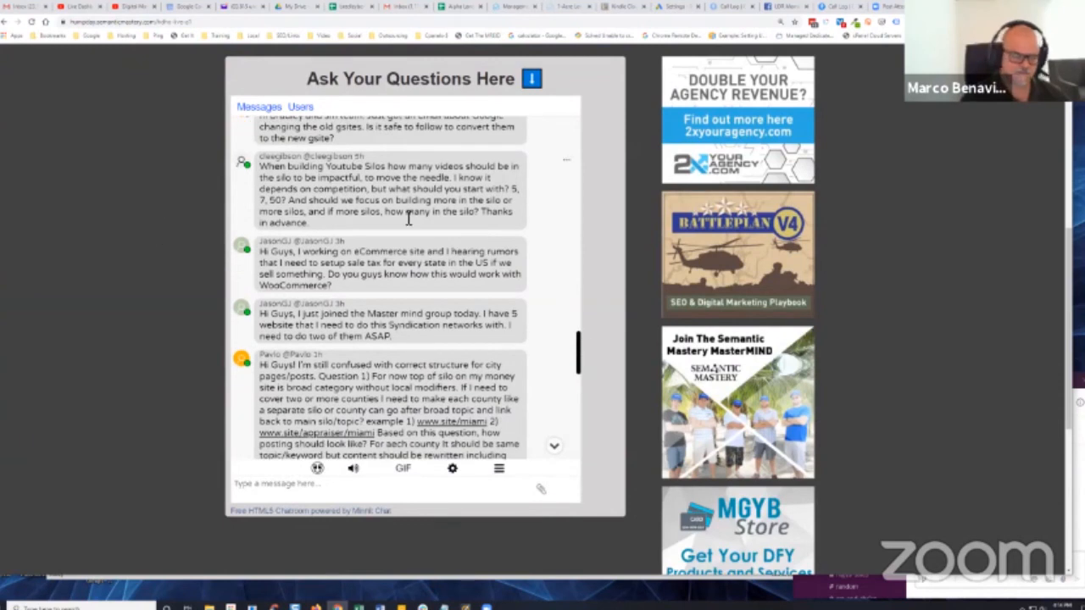
scroll("down", 3)
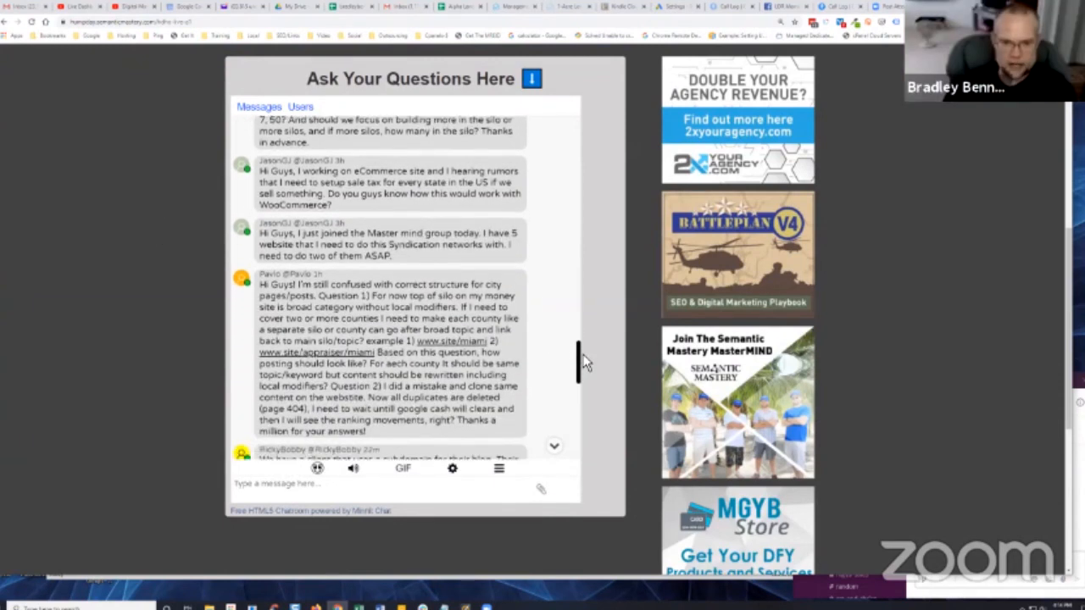